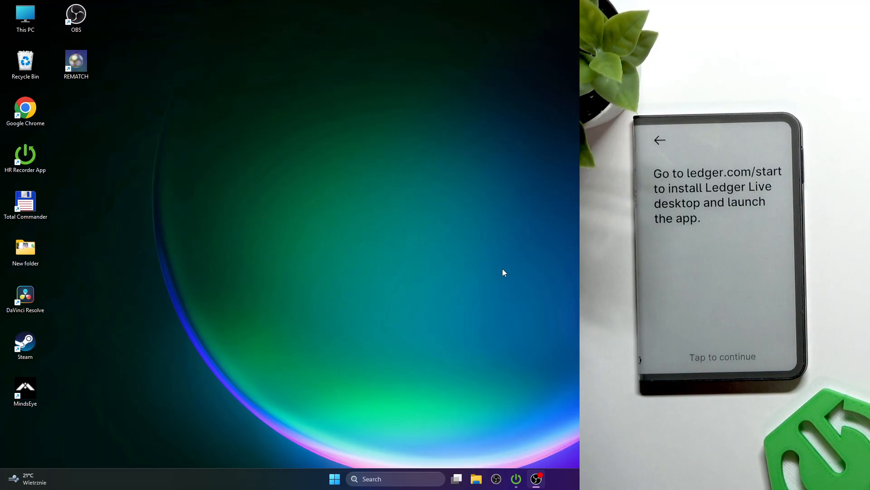
{"action": "mouse_move", "coordinate": [381, 346]}
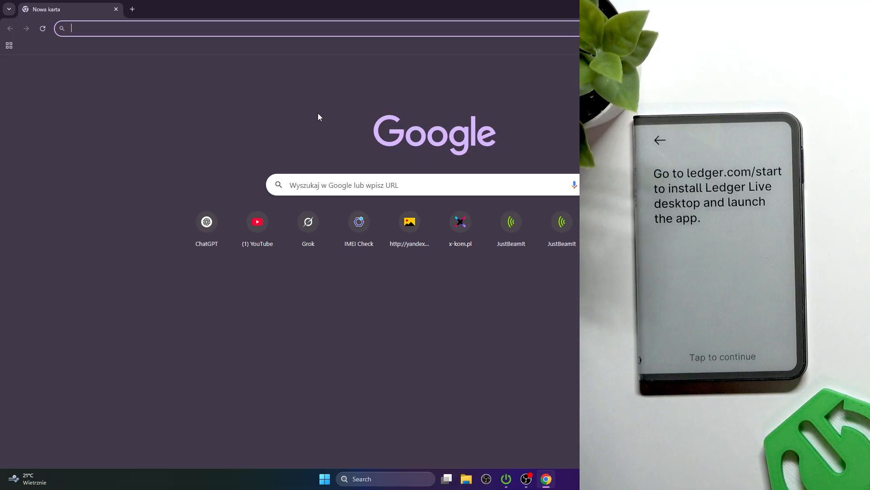
- Load the Ledger start page at ledger.com/start in a new Chrome window
{"action": "type", "text": "l"}
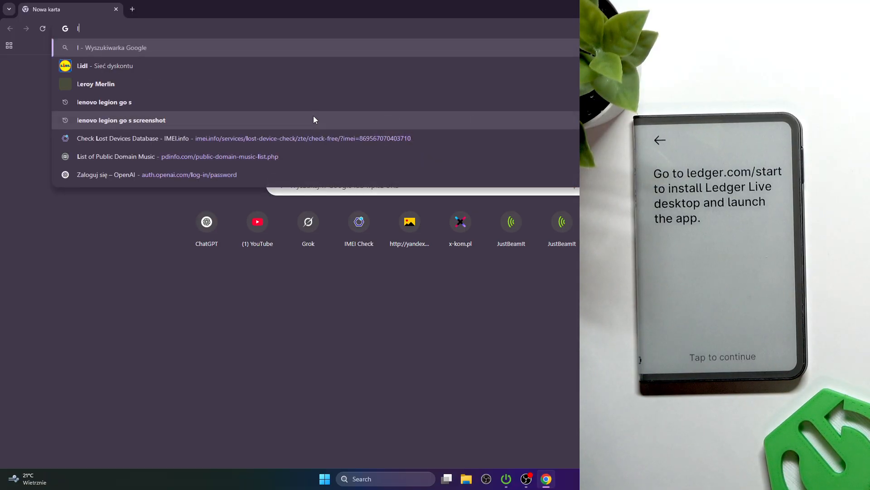
{"action": "type", "text": "ledger.com"}
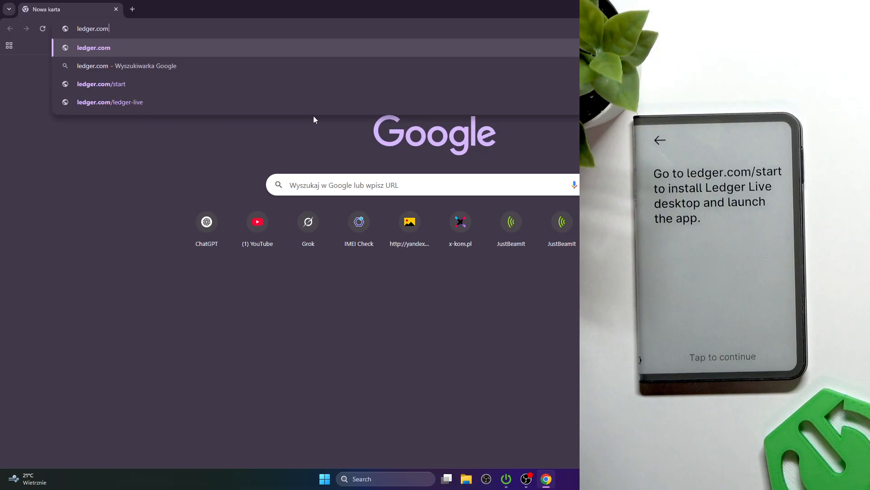
{"action": "type", "text": "/start"}
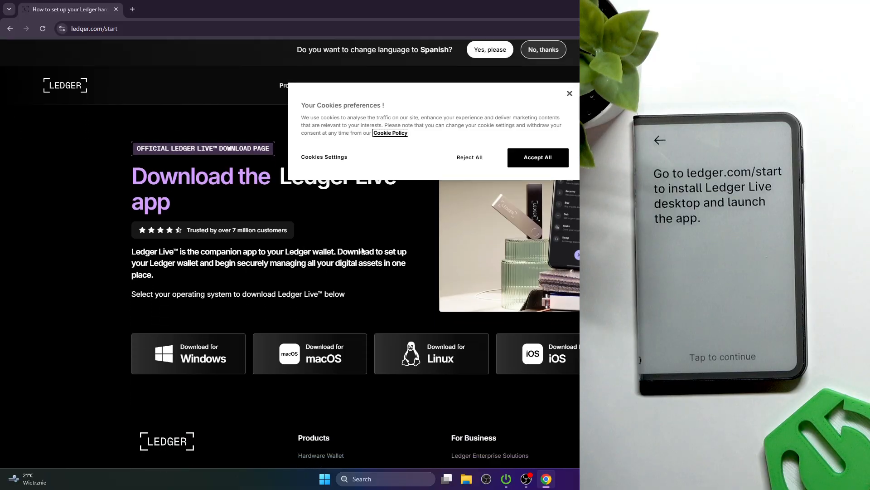
- Dismiss the cookie notice and show the finished Ledger Live installer in recent downloads
{"action": "scroll", "scroll_direction": "down", "scroll_amount": 3}
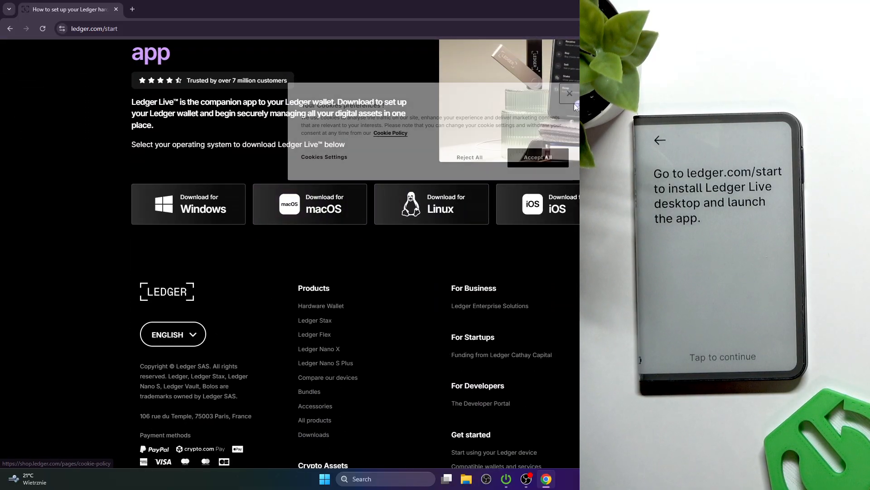
{"action": "left_click", "coordinate": [569, 94]}
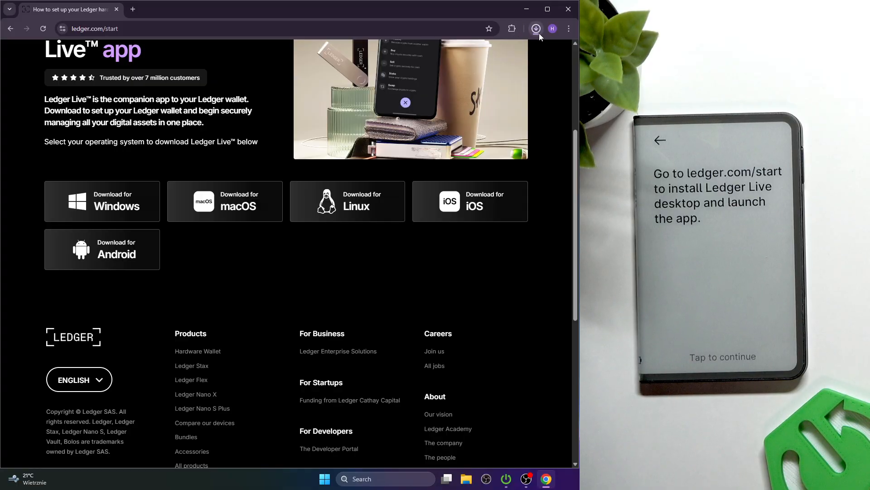
{"action": "left_click", "coordinate": [535, 28]}
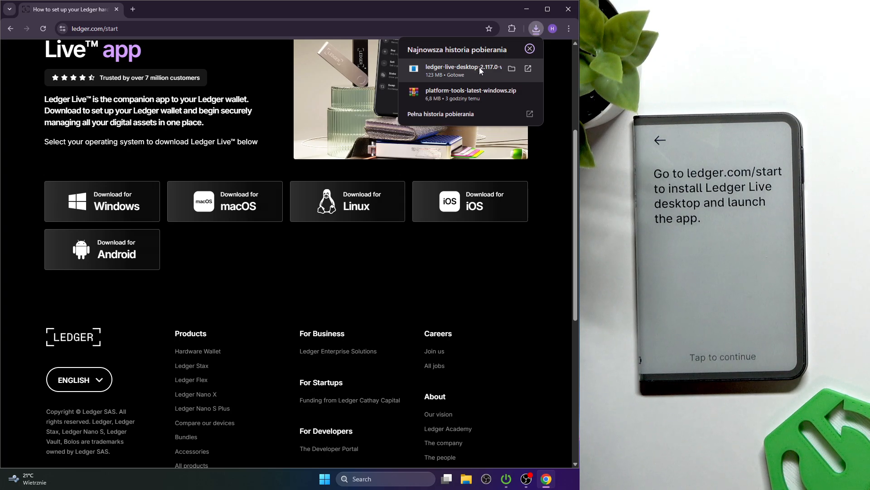
- Run the installer, install Ledger Live to the default Program Files folder and finish with it launching
{"action": "left_click", "coordinate": [527, 49]}
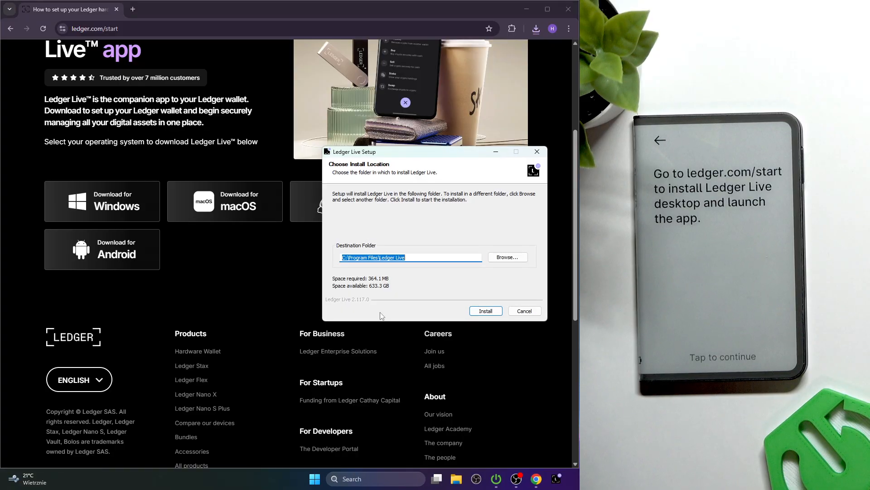
{"action": "left_click", "coordinate": [484, 311]}
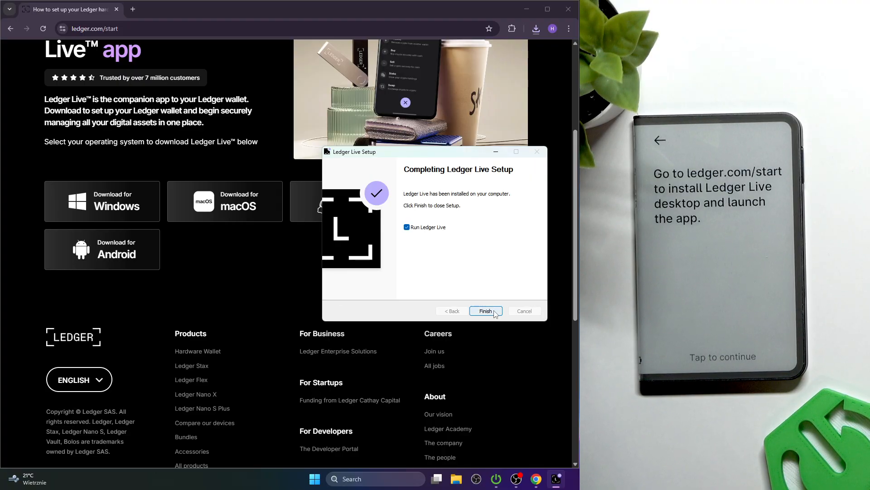
{"action": "left_click", "coordinate": [484, 311]}
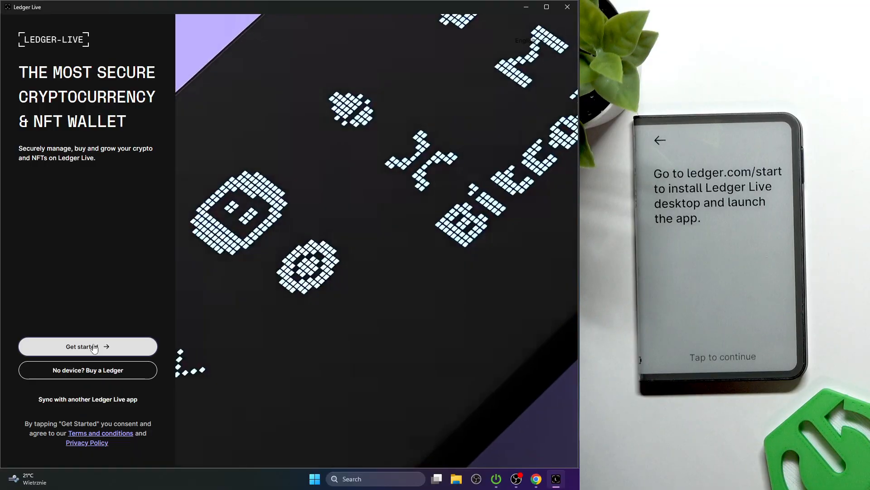
- Start onboarding from the welcome screen to reach the data-sharing consent prompt
{"action": "left_click", "coordinate": [87, 347]}
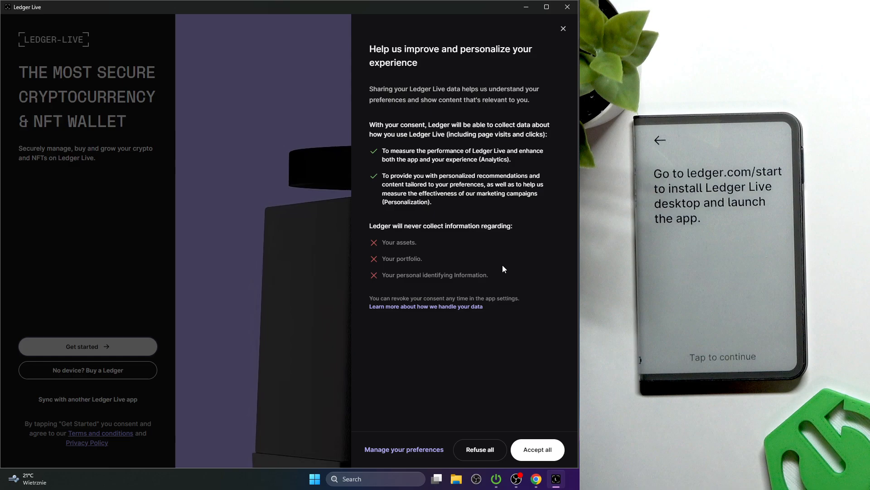
{"action": "mouse_move", "coordinate": [387, 250]}
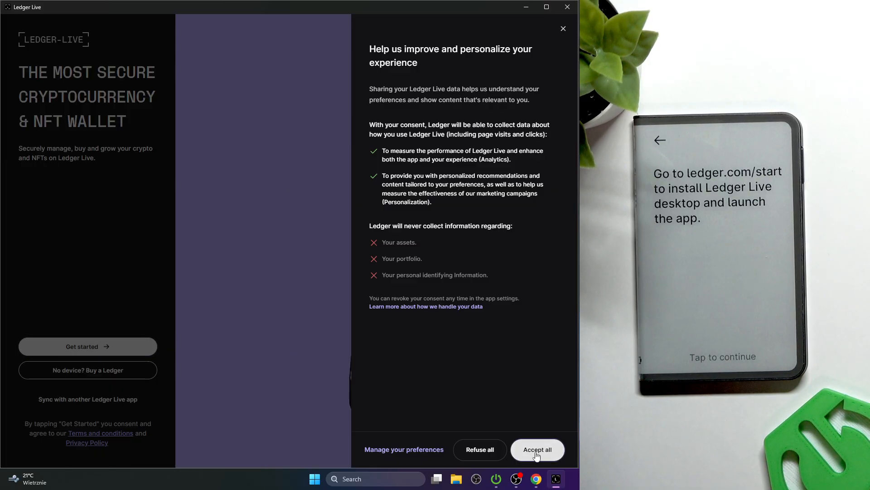
- Accept all usage data sharing and select Ledger Stax as the device to set up
{"action": "left_click", "coordinate": [535, 448]}
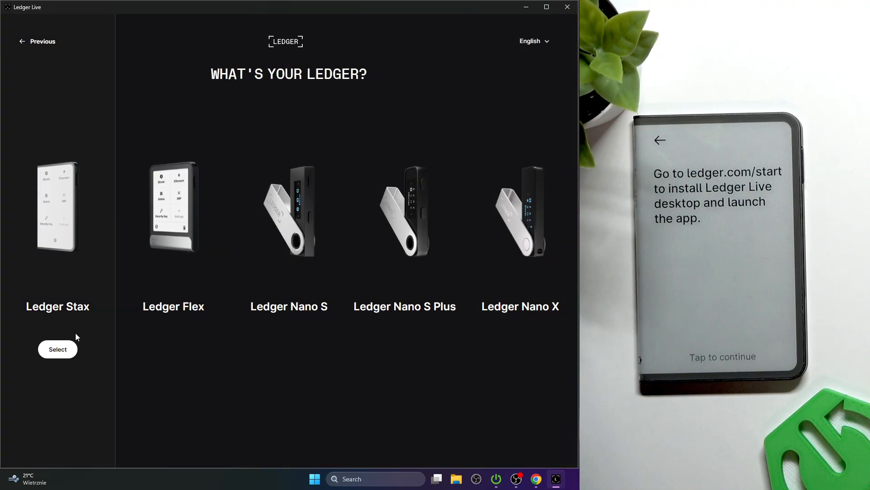
{"action": "left_click", "coordinate": [58, 348]}
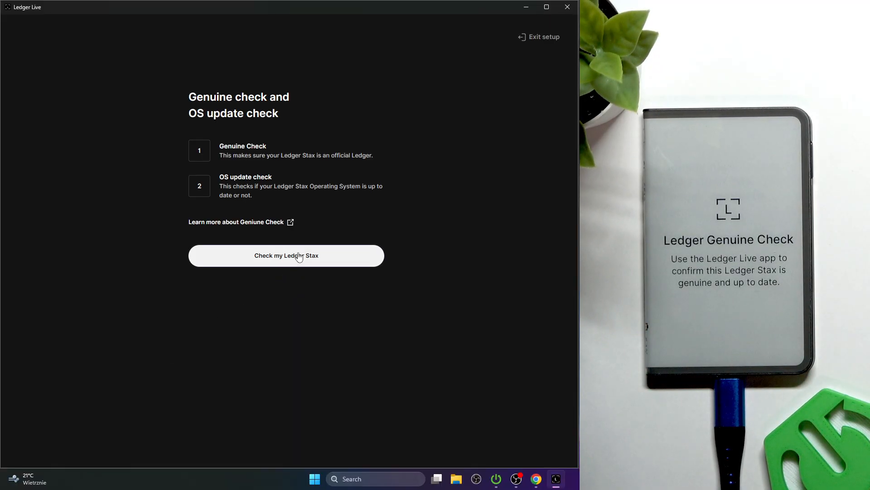
- Run the genuine and OS update check, then continue to the Ledger Stax setup checklist
{"action": "left_click", "coordinate": [287, 256]}
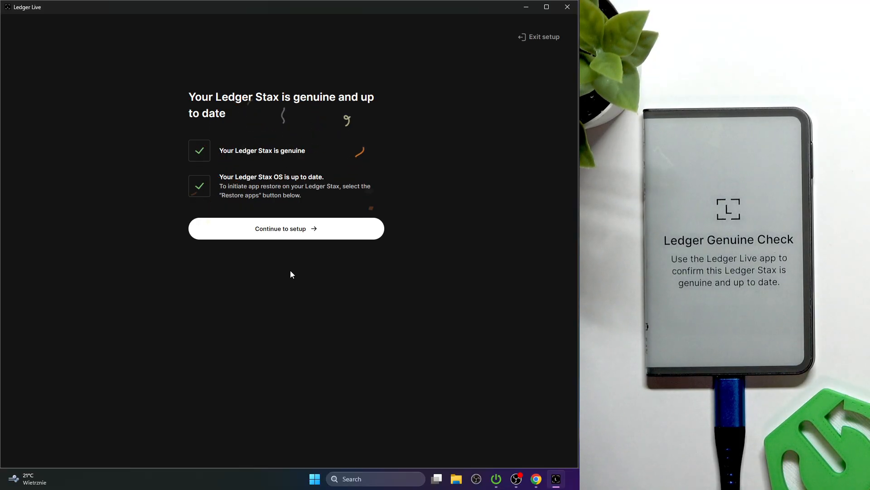
{"action": "left_click", "coordinate": [286, 228]}
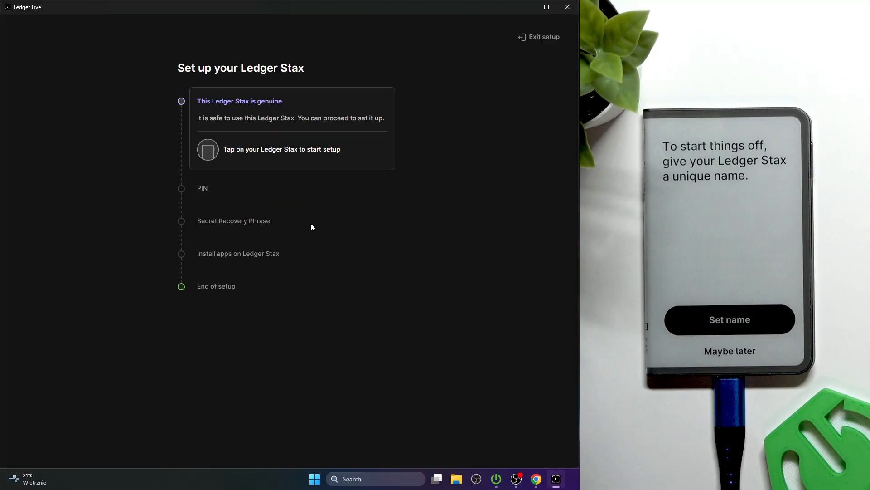
{"action": "mouse_move", "coordinate": [298, 201]}
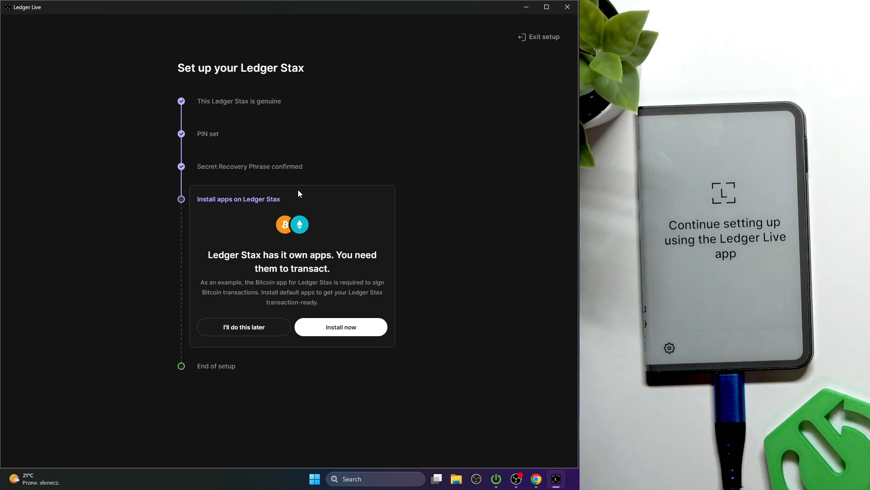
{"action": "mouse_move", "coordinate": [327, 304]}
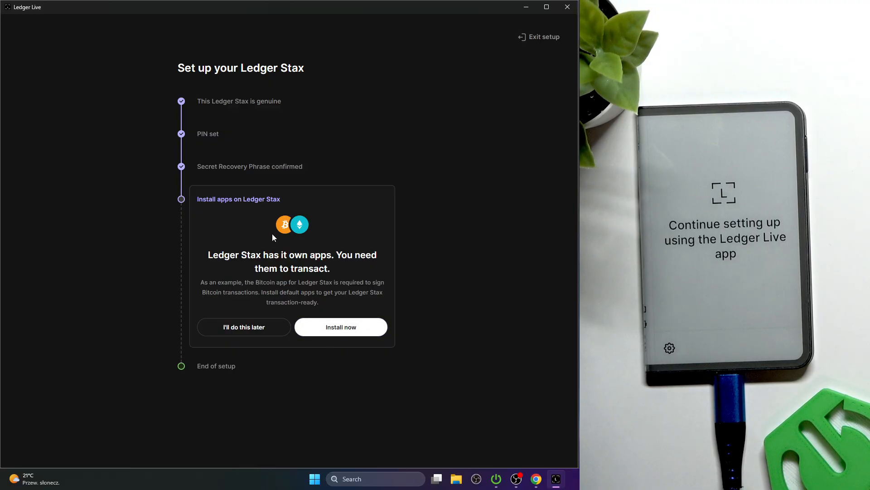
- Install the default Bitcoin, Ethereum and Solana apps on the Ledger Stax
{"action": "left_click", "coordinate": [341, 326]}
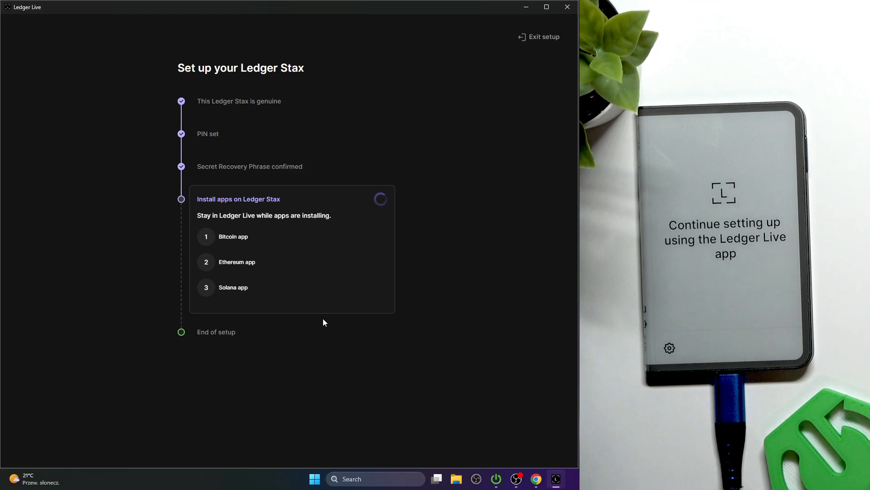
{"action": "mouse_move", "coordinate": [233, 246]}
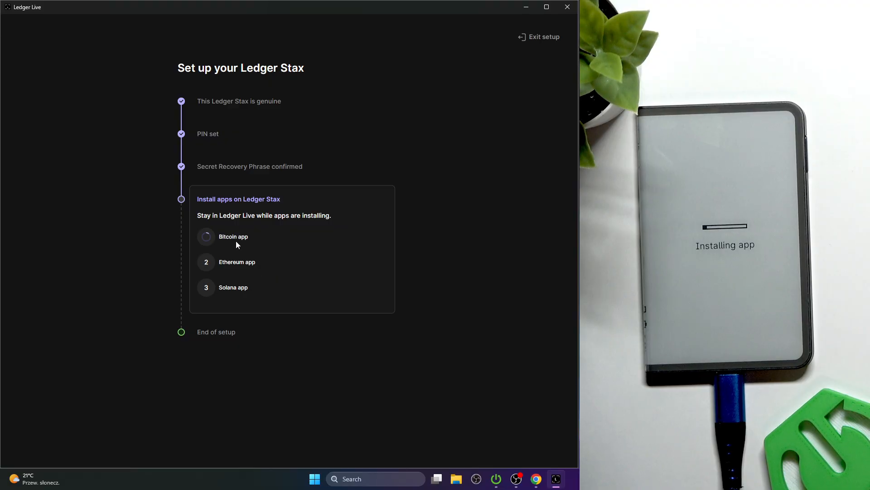
{"action": "mouse_move", "coordinate": [222, 294]}
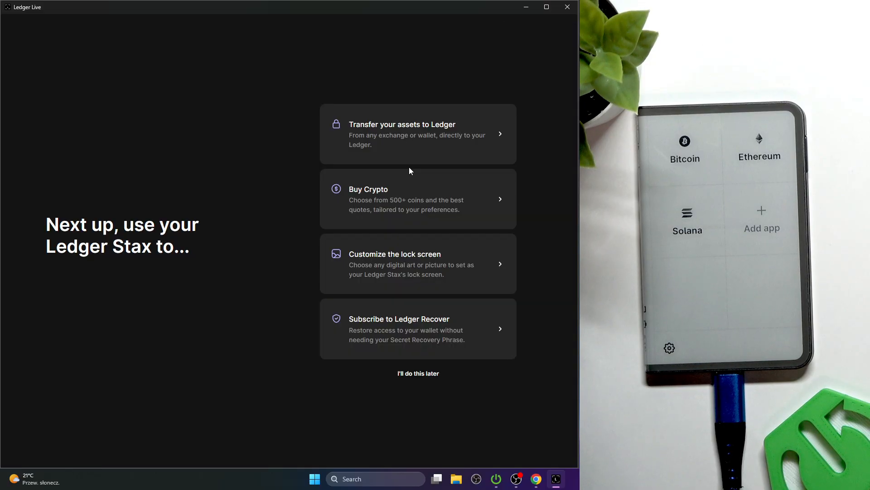
{"action": "mouse_move", "coordinate": [179, 314]}
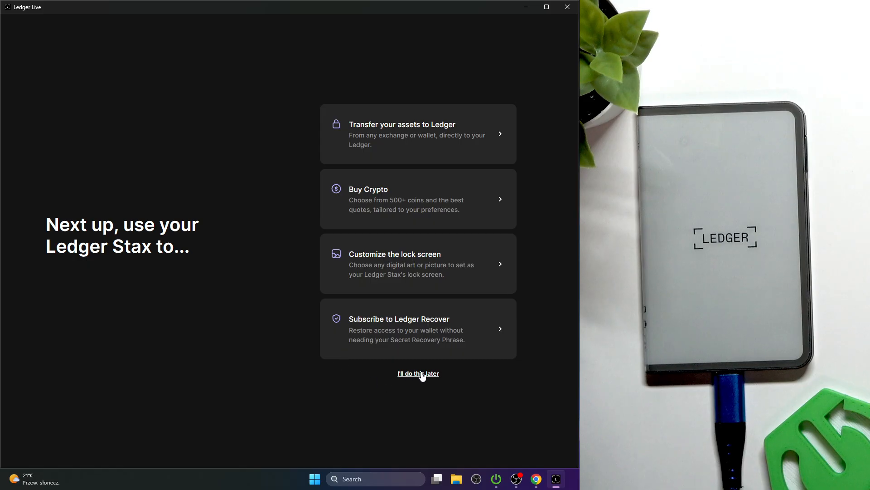
- Skip the 'Next up' suggestions to land on the Portfolio dashboard
{"action": "left_click", "coordinate": [418, 373]}
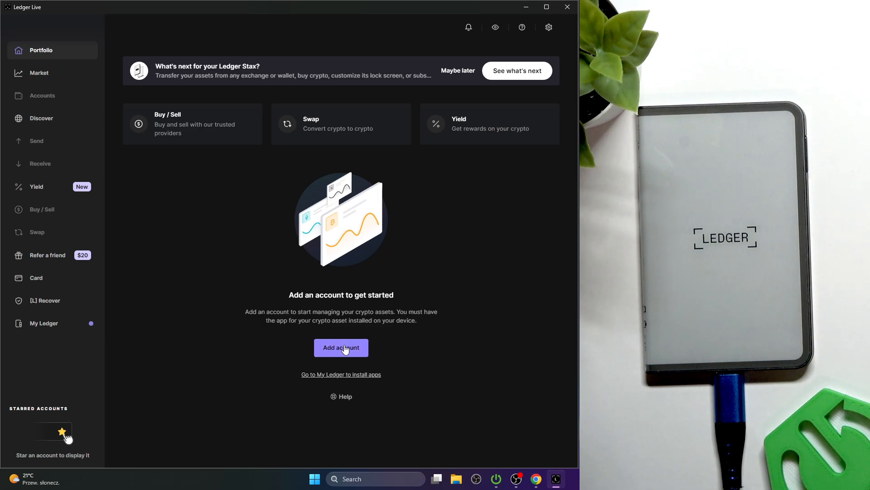
{"action": "left_click", "coordinate": [341, 347]}
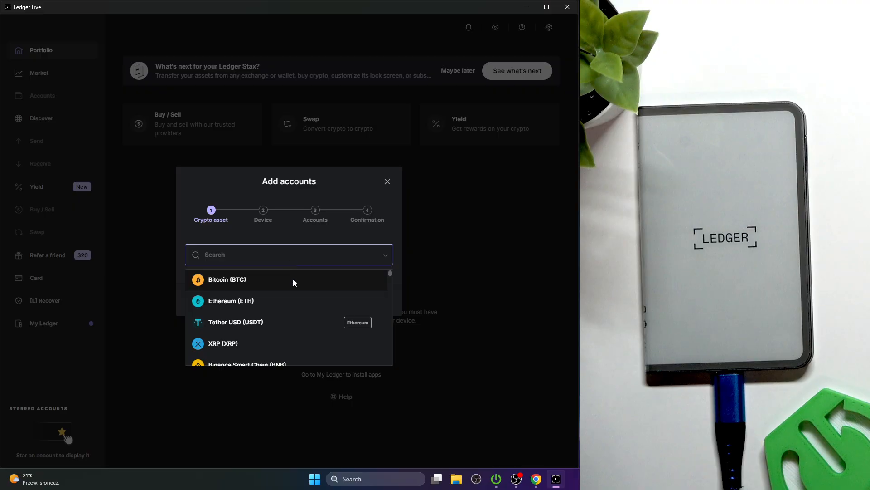
{"action": "left_click", "coordinate": [226, 279]}
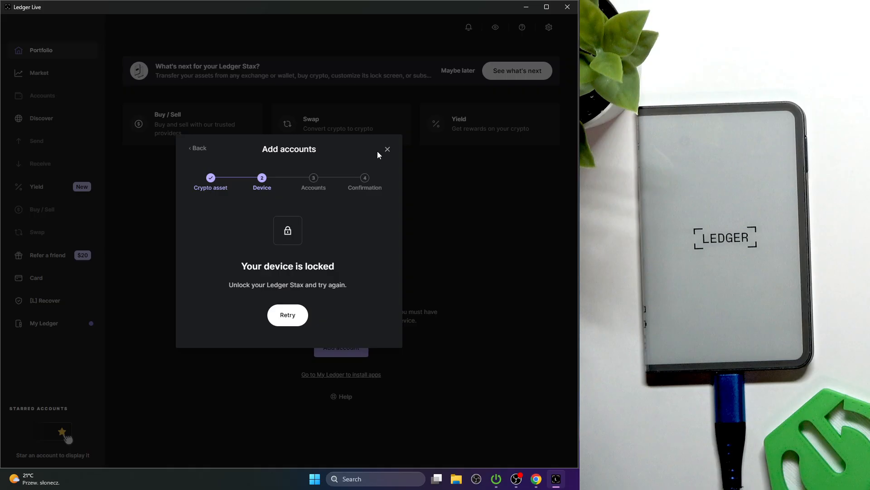
{"action": "left_click", "coordinate": [387, 149]}
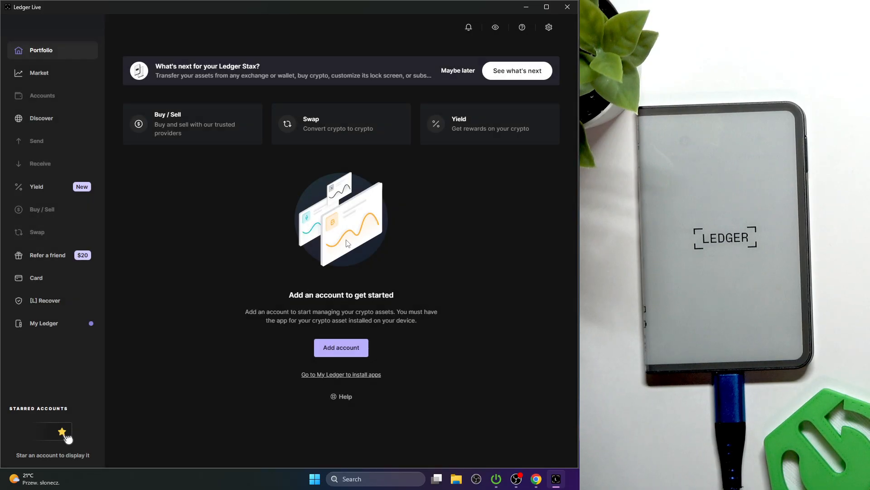
{"action": "mouse_move", "coordinate": [332, 256]}
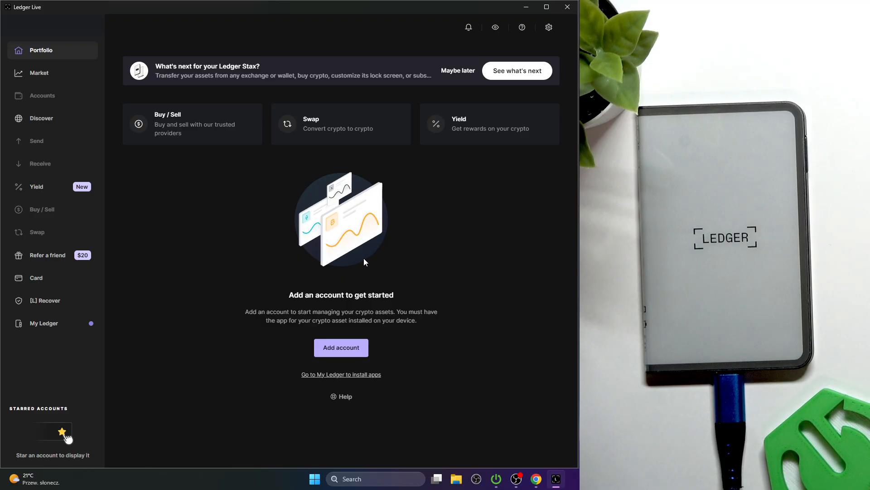
{"action": "mouse_move", "coordinate": [372, 274]}
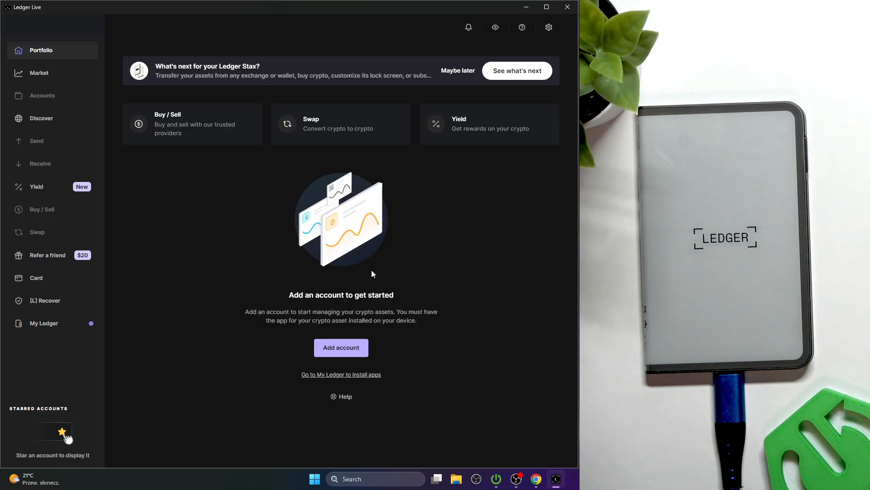